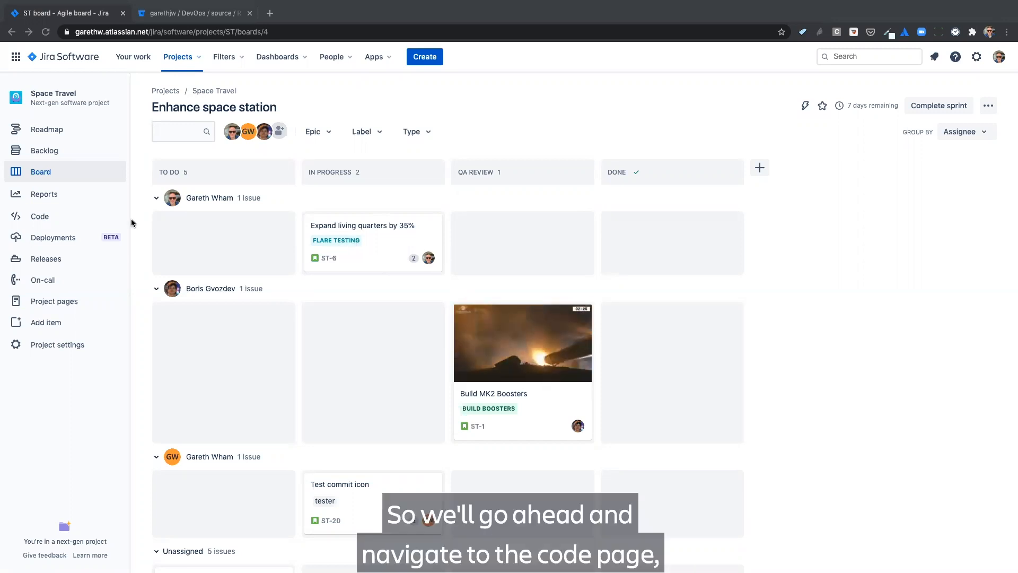
# View the Space Travel project's Code page with its Bitbucket, GitHub and GitLab connection options.
pyautogui.click(38, 216)
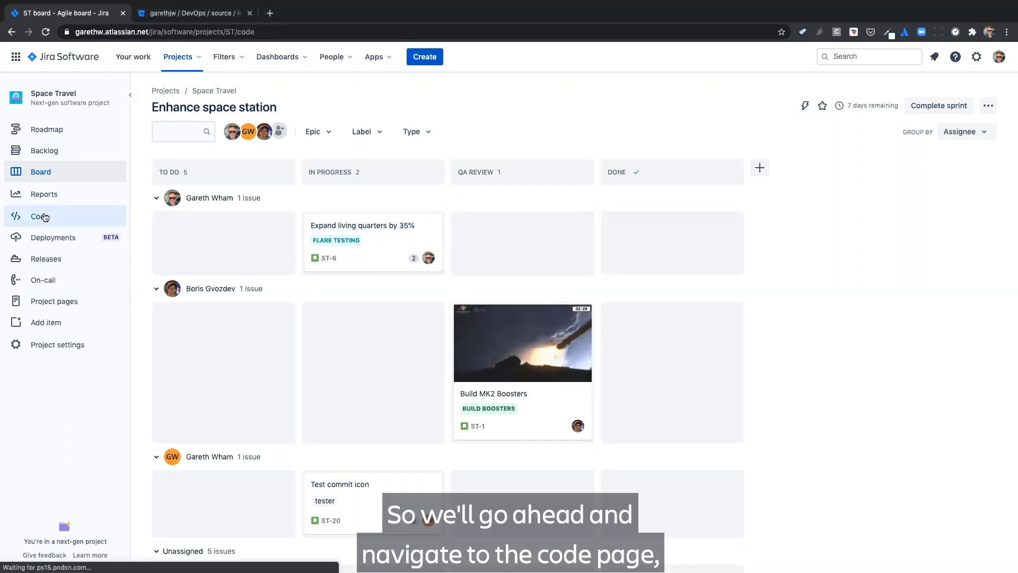
pyautogui.click(38, 216)
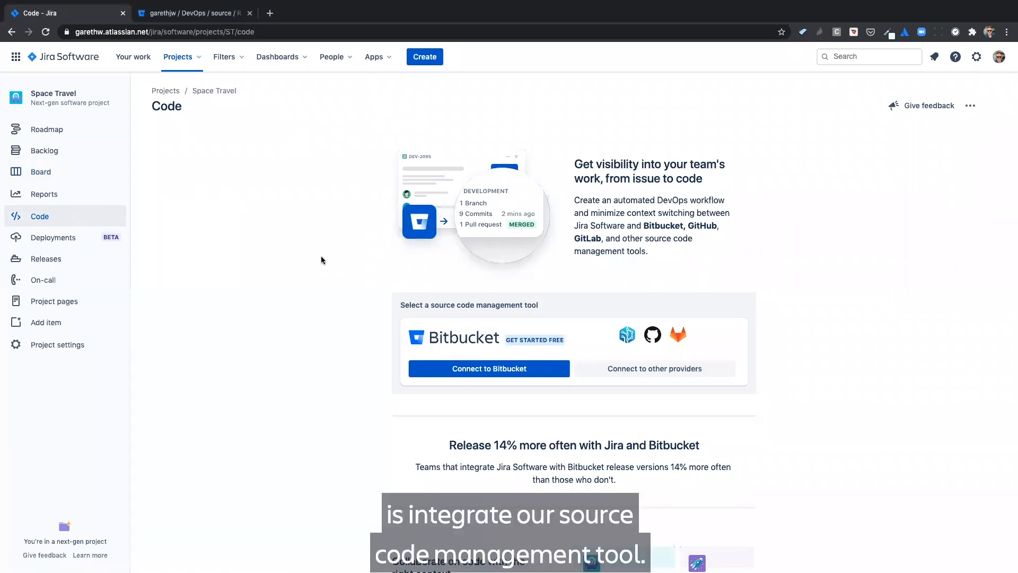
pyautogui.moveTo(303, 253)
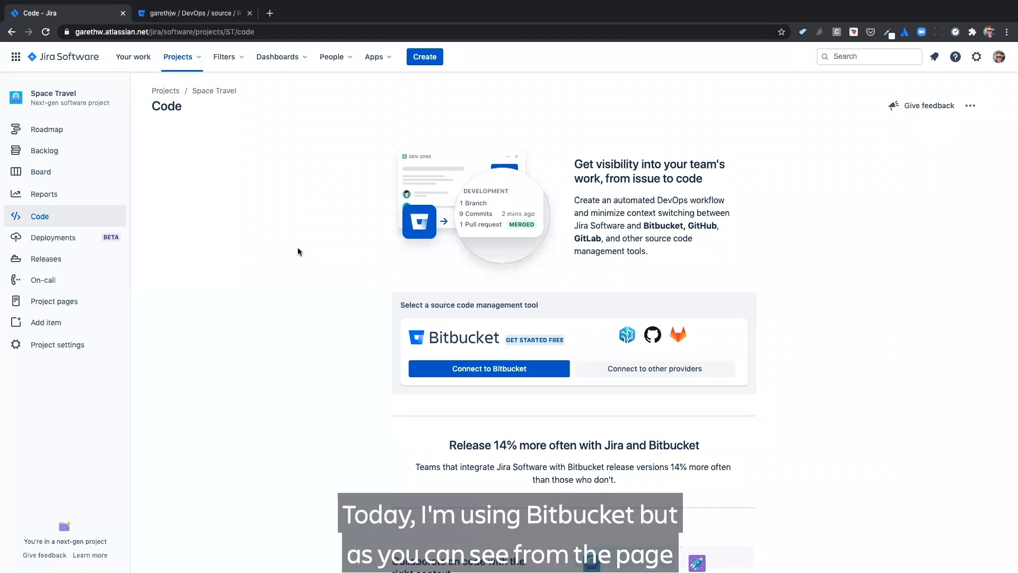
pyautogui.moveTo(303, 256)
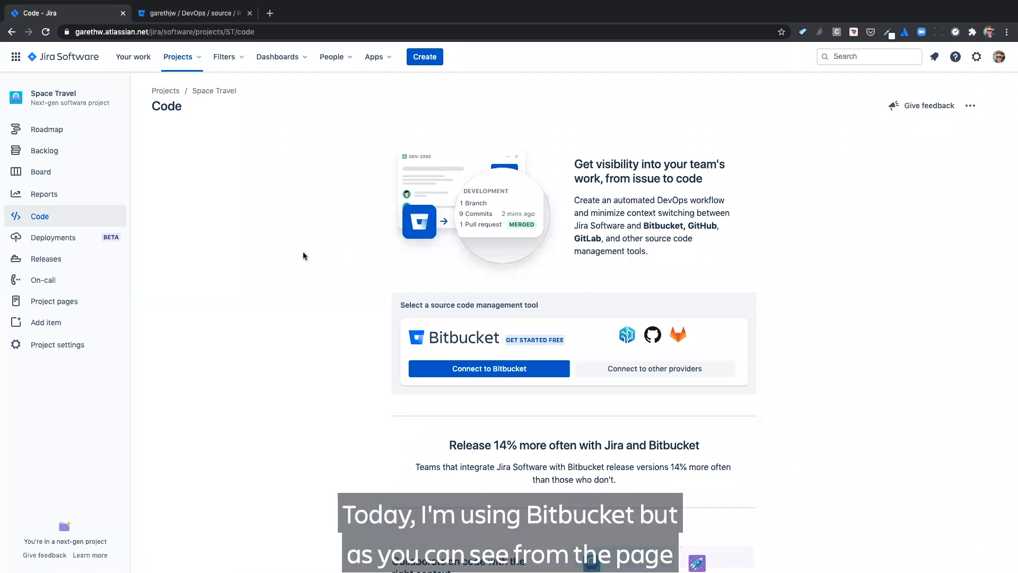
pyautogui.scroll(-3)
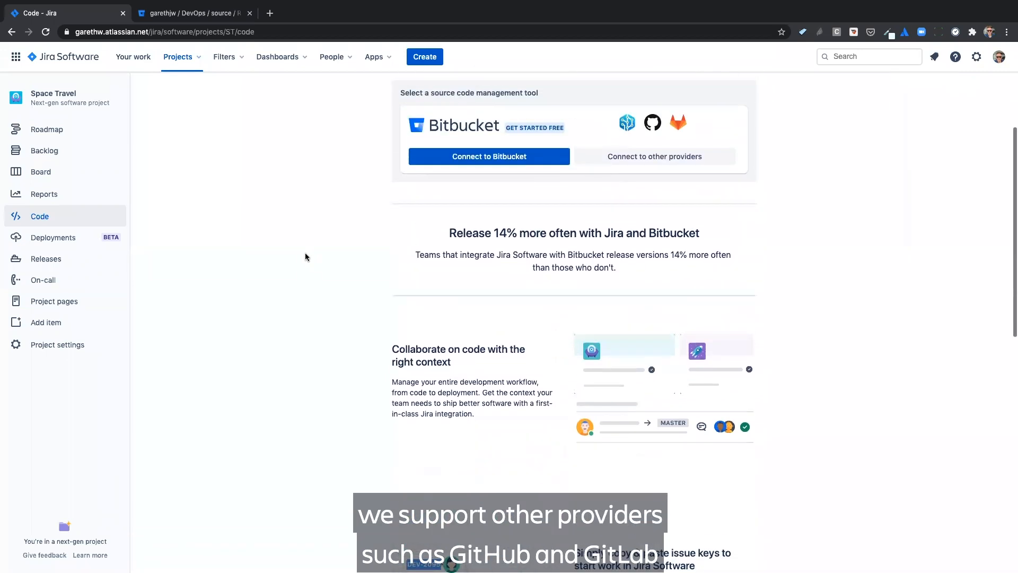
pyautogui.scroll(-3)
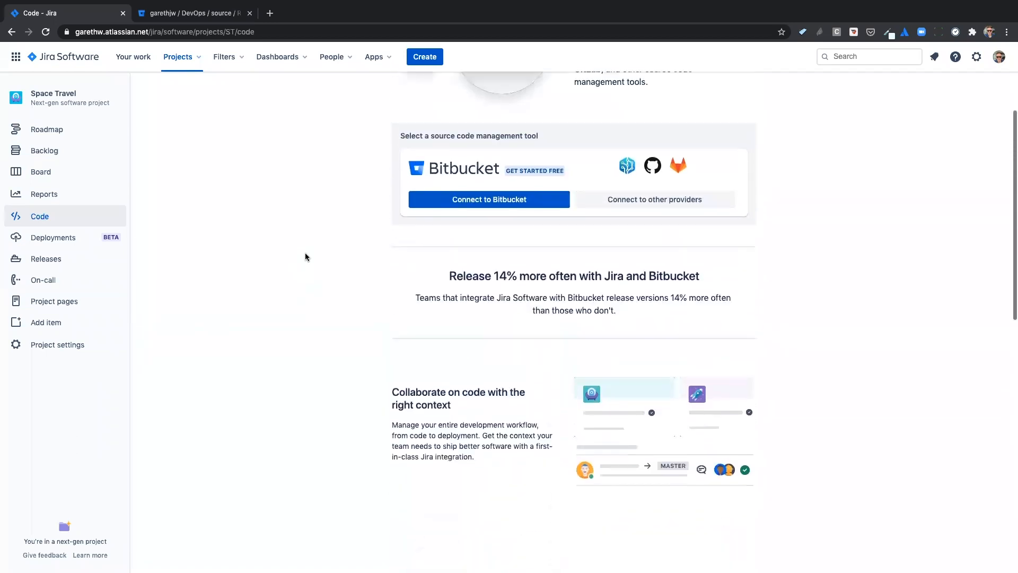
pyautogui.scroll(3)
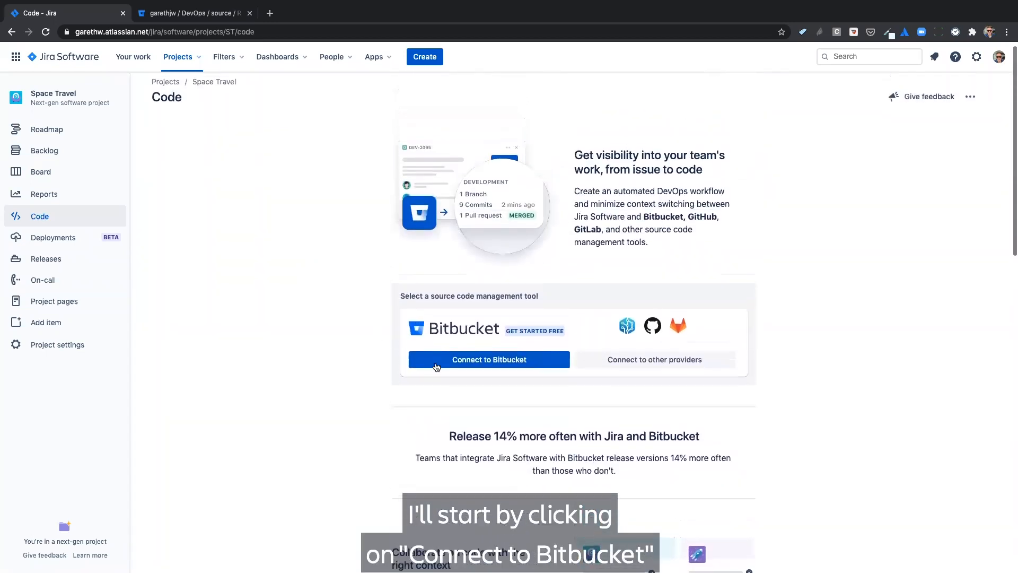
# Start a Bitbucket connection and choose the workspace to integrate with Jira.
pyautogui.click(489, 360)
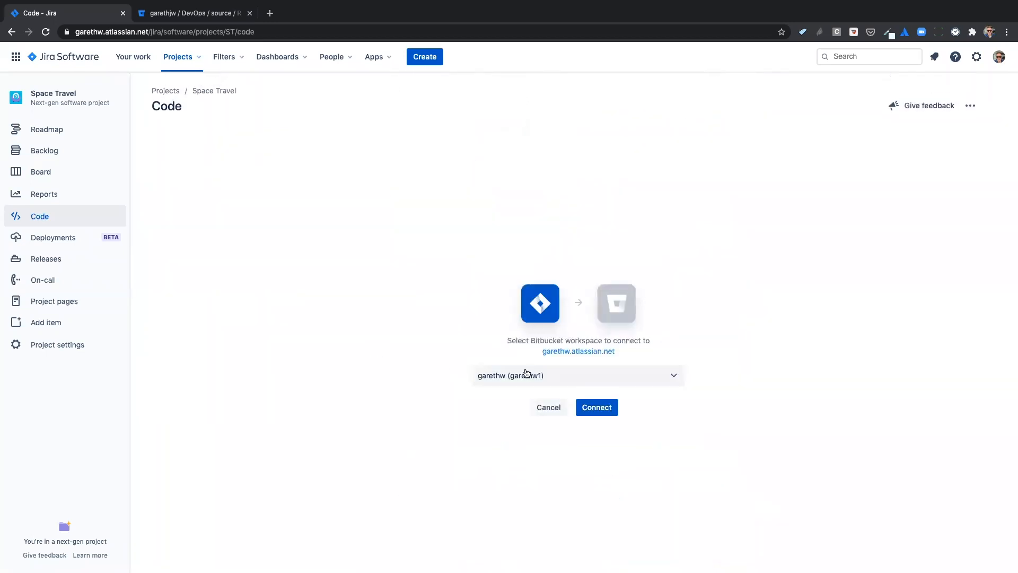
pyautogui.click(578, 376)
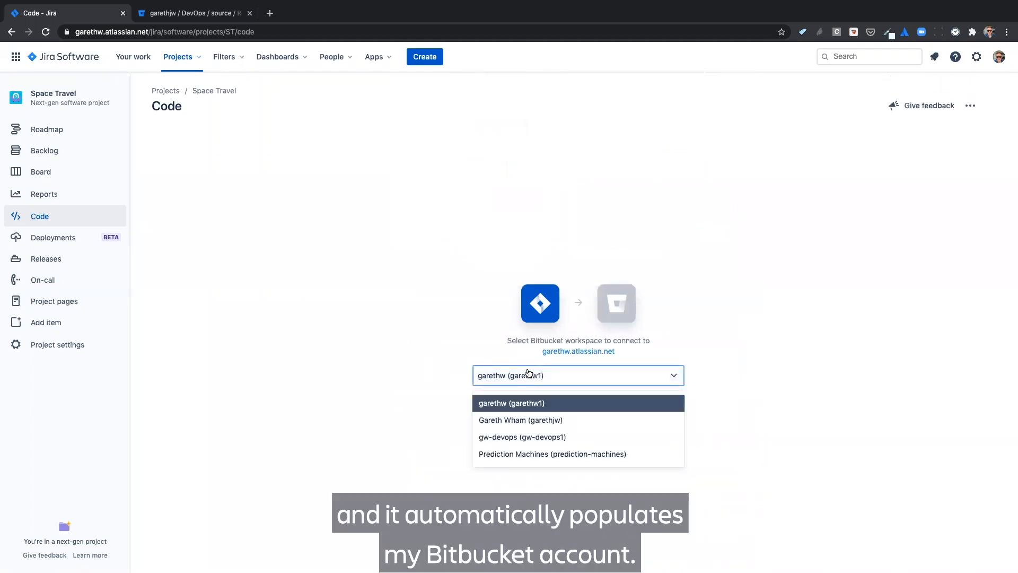
pyautogui.click(522, 420)
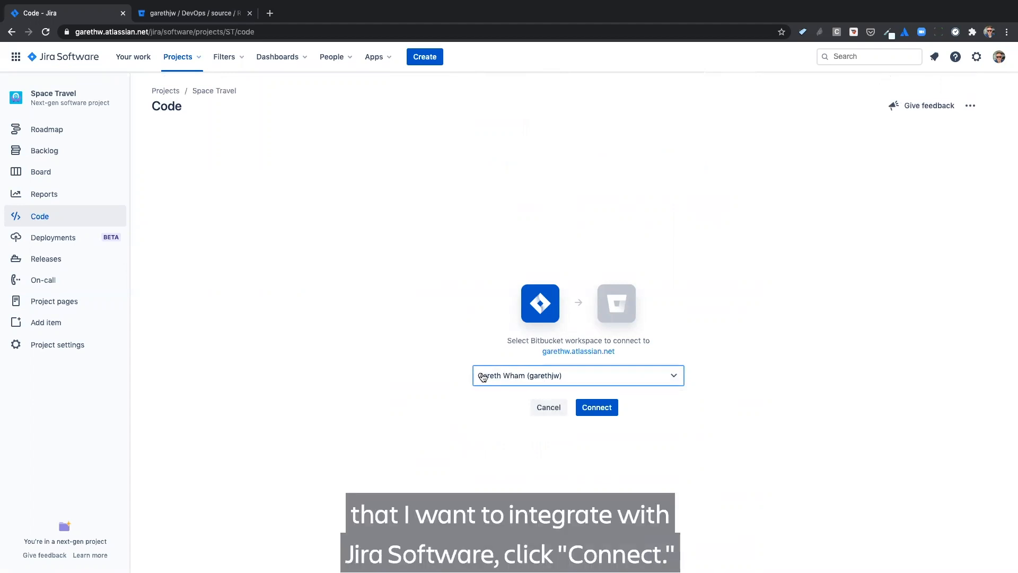
# Connect the chosen workspace and continue past the successful-connection confirmation.
pyautogui.click(596, 408)
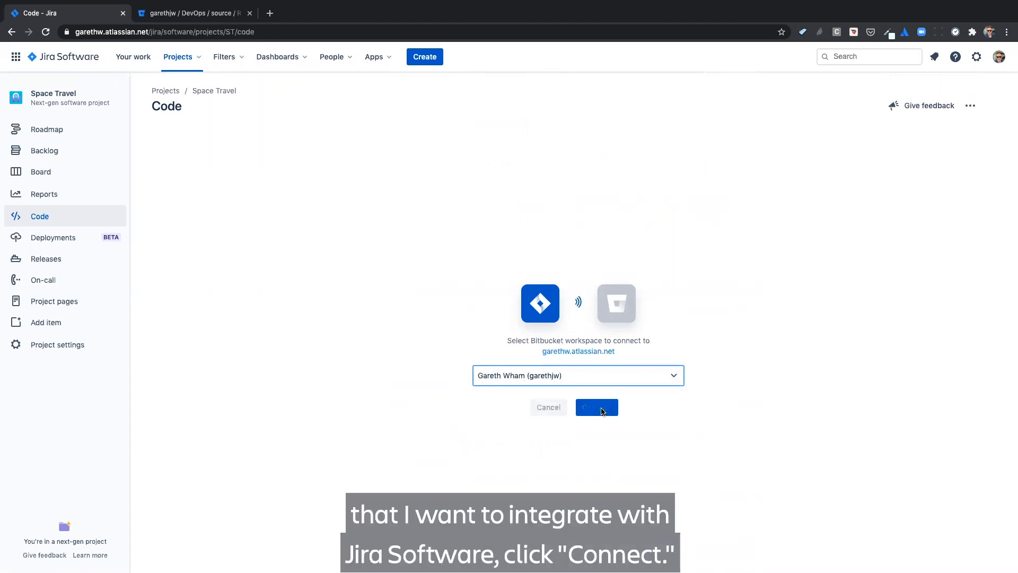
pyautogui.click(596, 407)
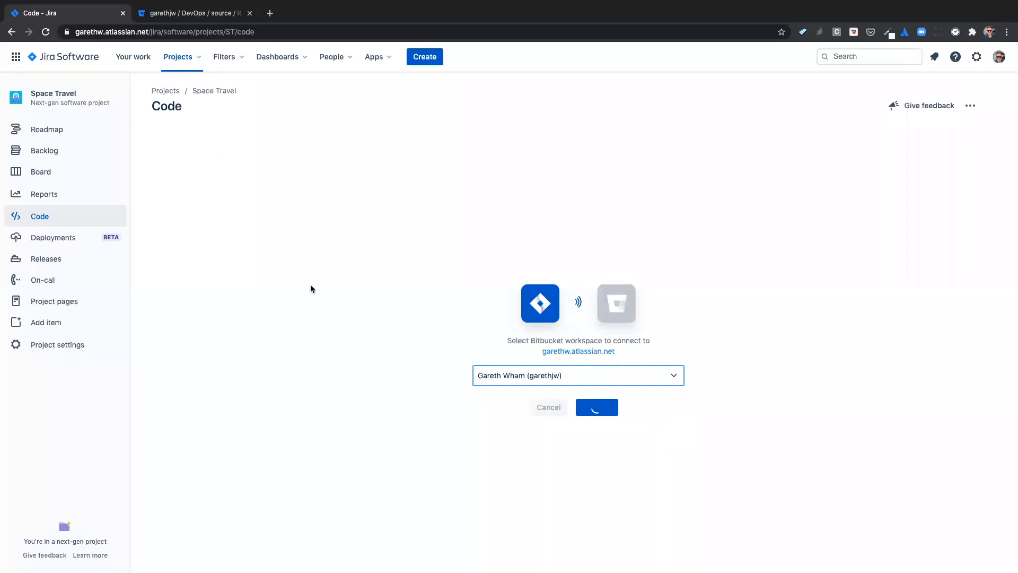
pyautogui.click(597, 407)
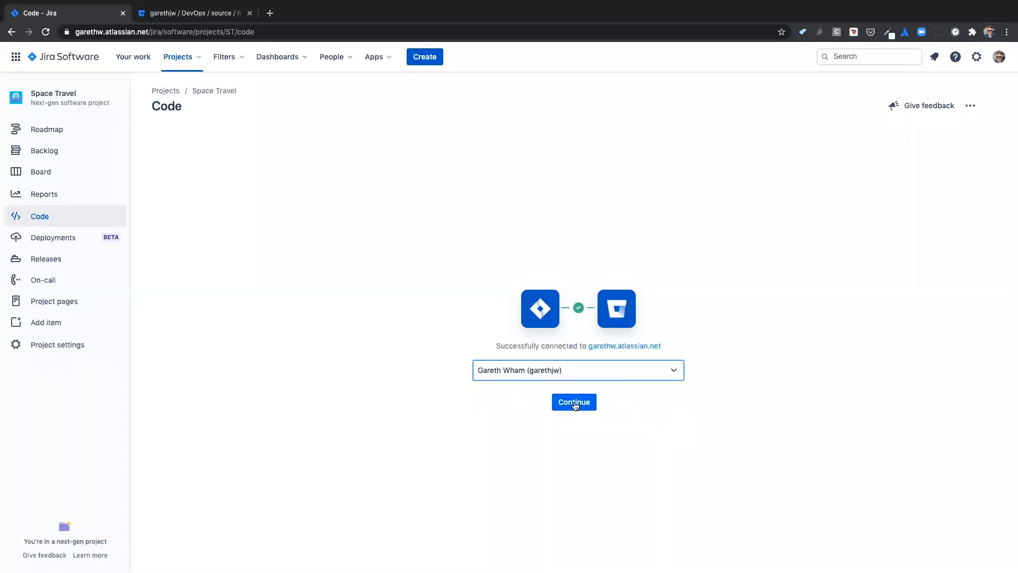
pyautogui.click(574, 402)
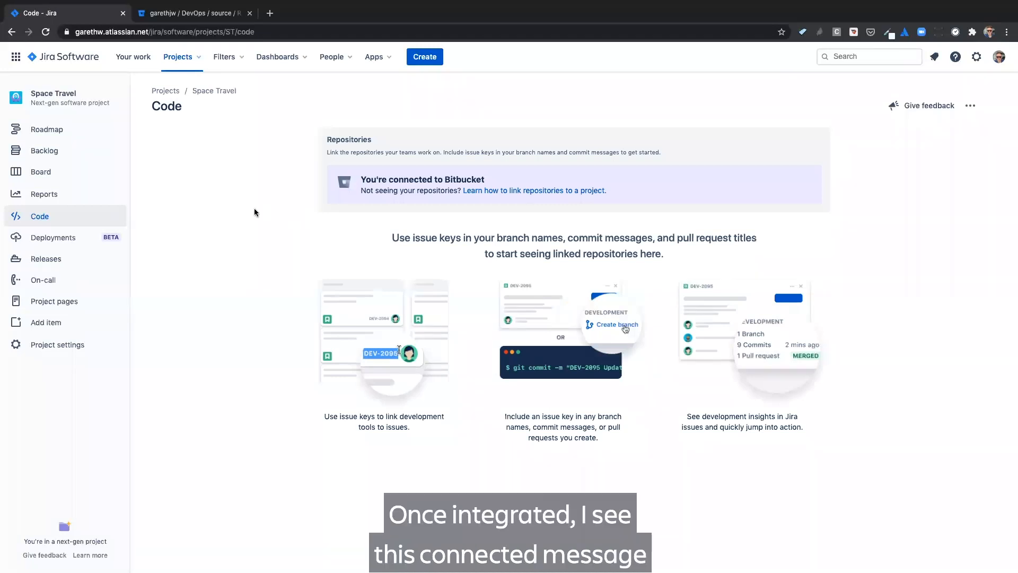
pyautogui.moveTo(366, 177)
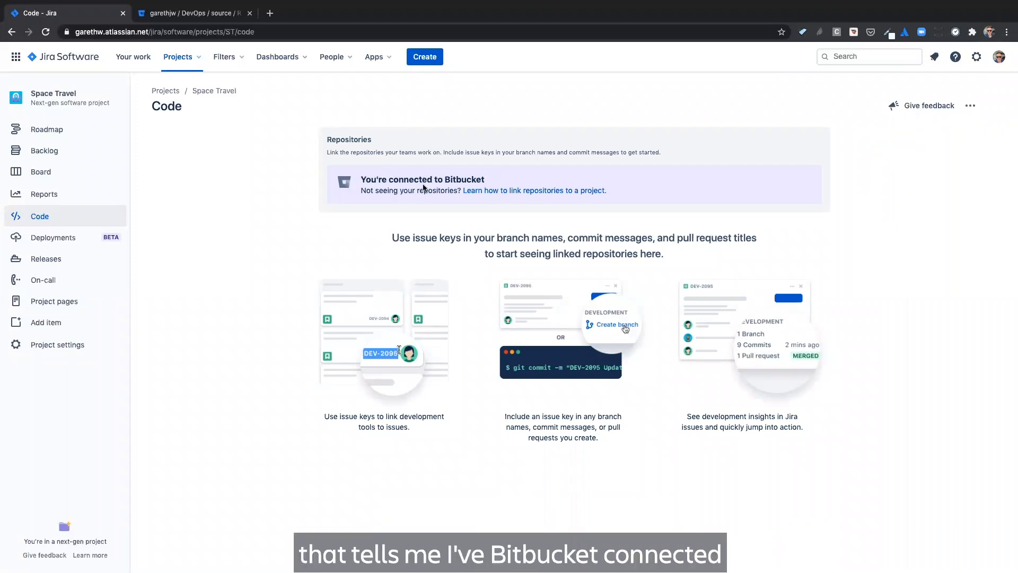
pyautogui.moveTo(372, 169)
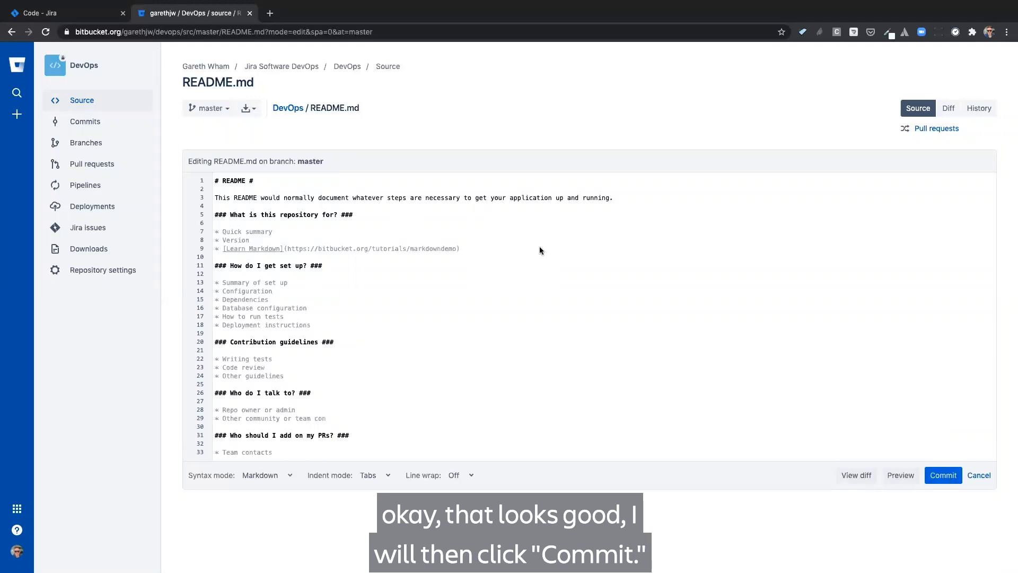
# Begin committing the README.md edit in the DevOps repository.
pyautogui.click(944, 475)
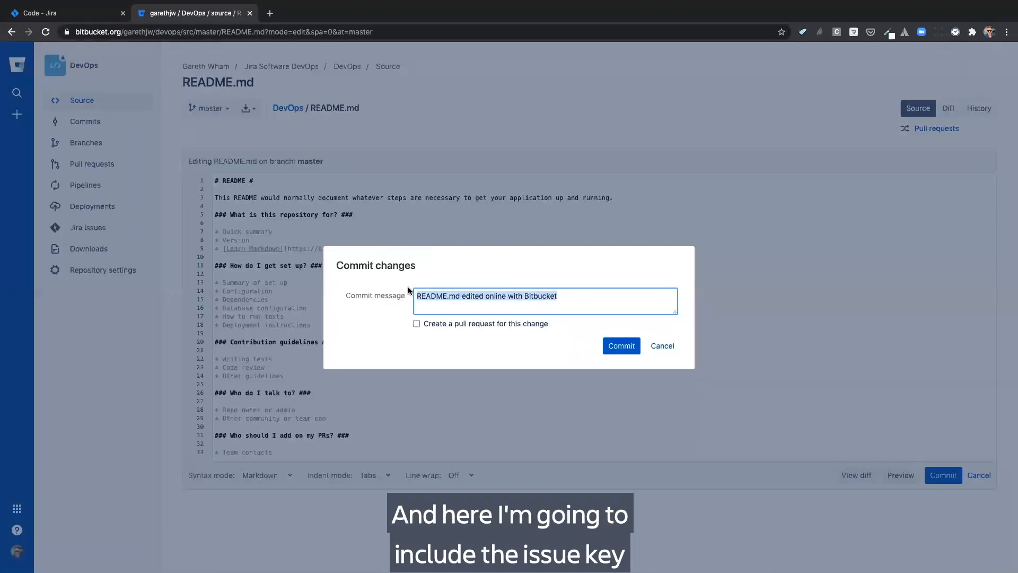
# Commit the README.md change to master with the message 'ST-6 Updated README file'.
pyautogui.click(545, 302)
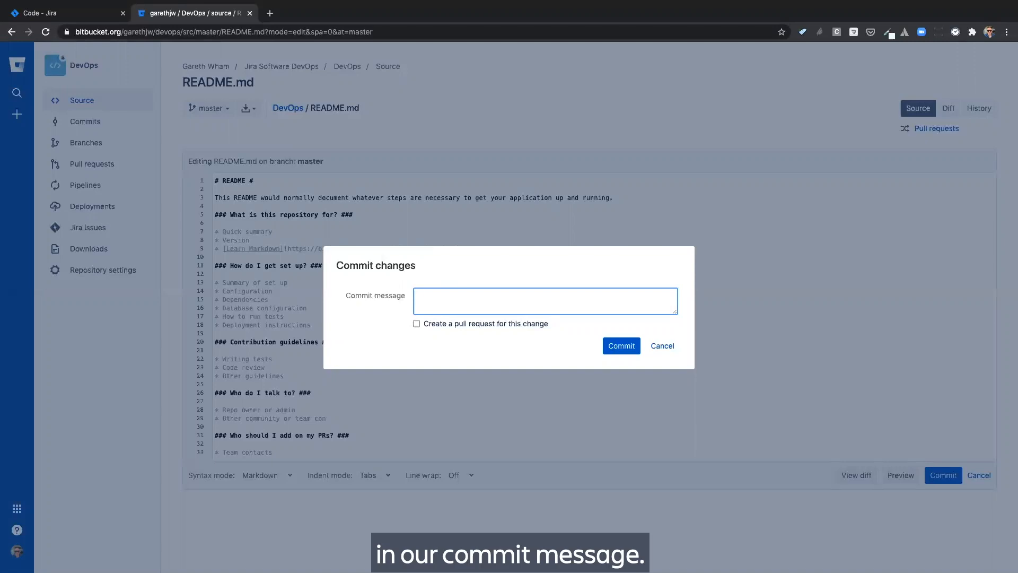
pyautogui.write('ST-6 Updated README file')
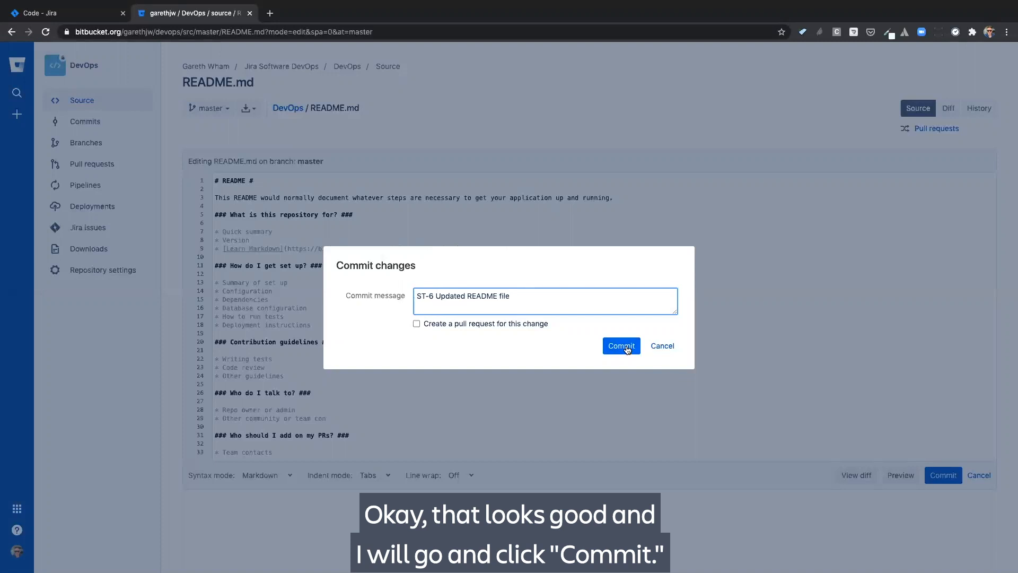
pyautogui.click(621, 346)
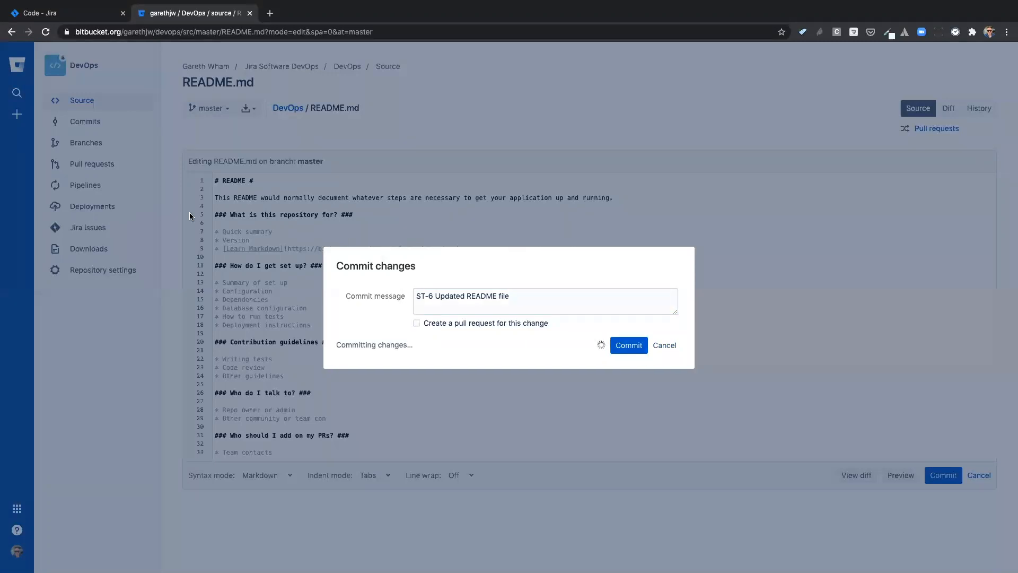
pyautogui.click(629, 346)
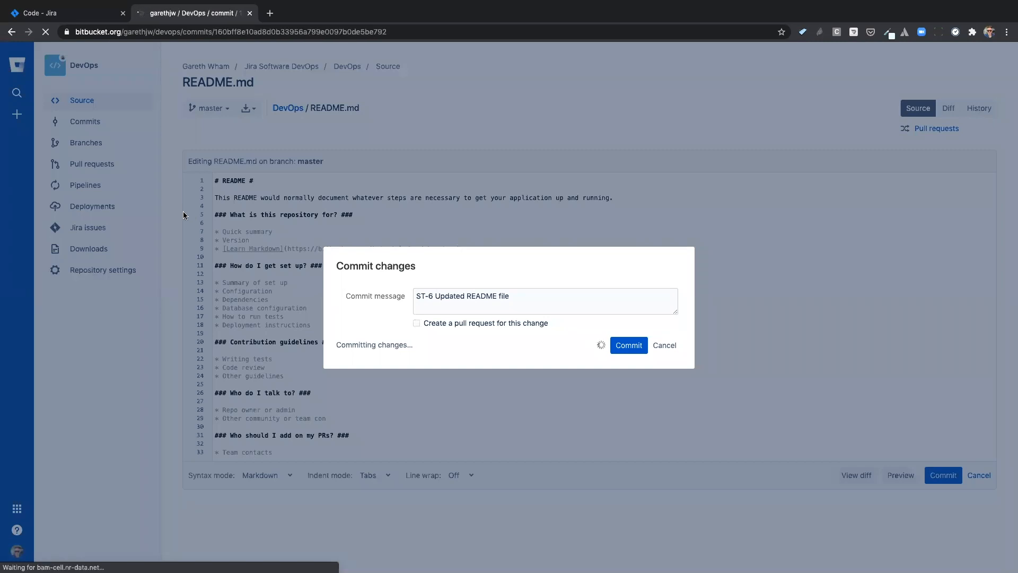
pyautogui.click(628, 346)
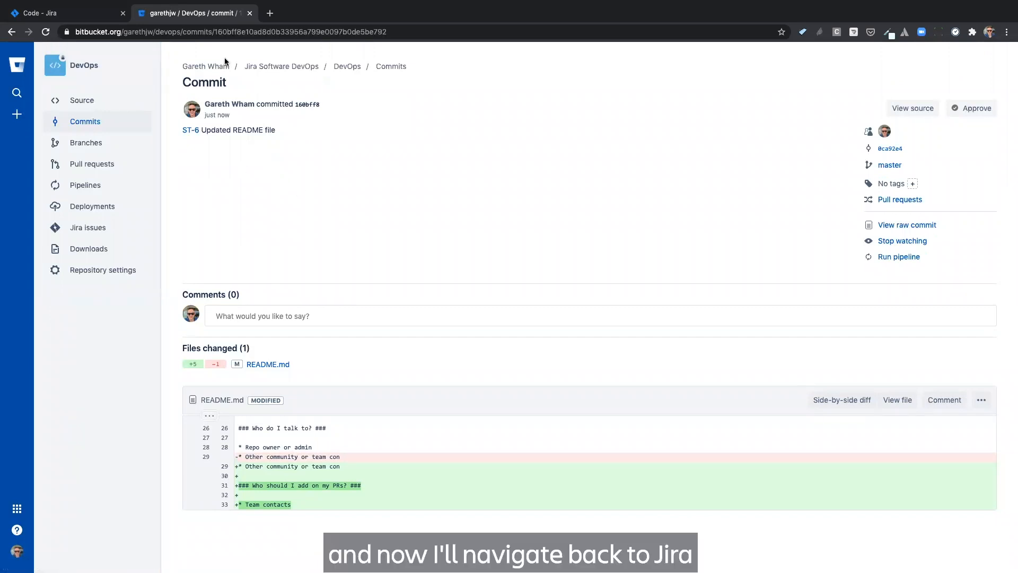
# Return to Jira's Code page and open the linked DevOps repository in Bitbucket.
pyautogui.click(53, 14)
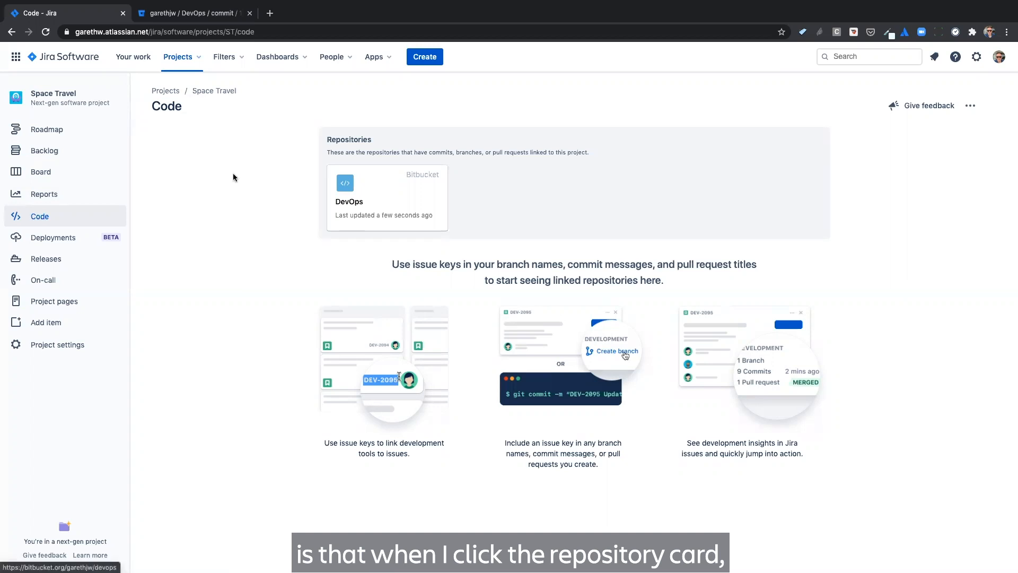
pyautogui.click(387, 198)
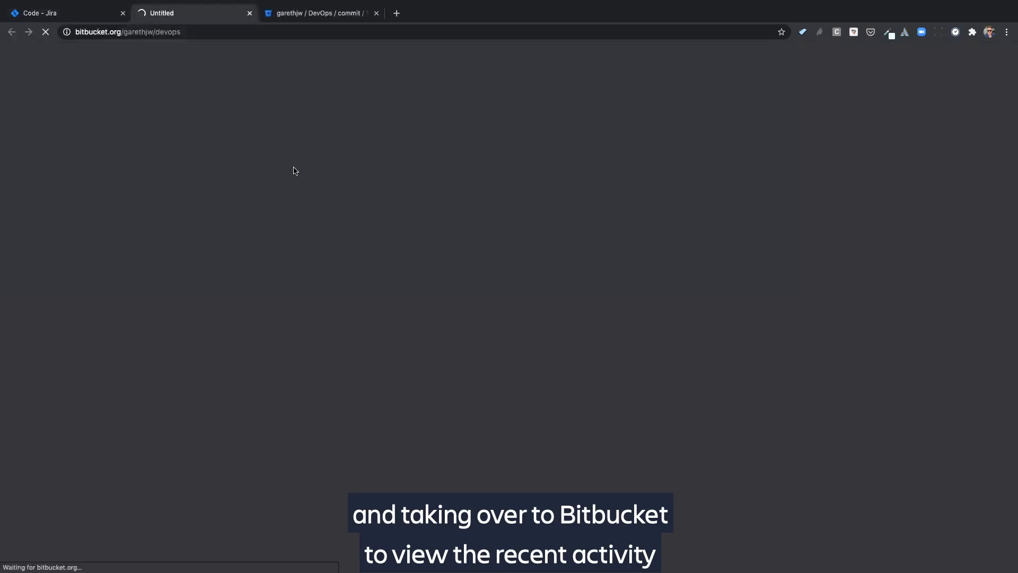